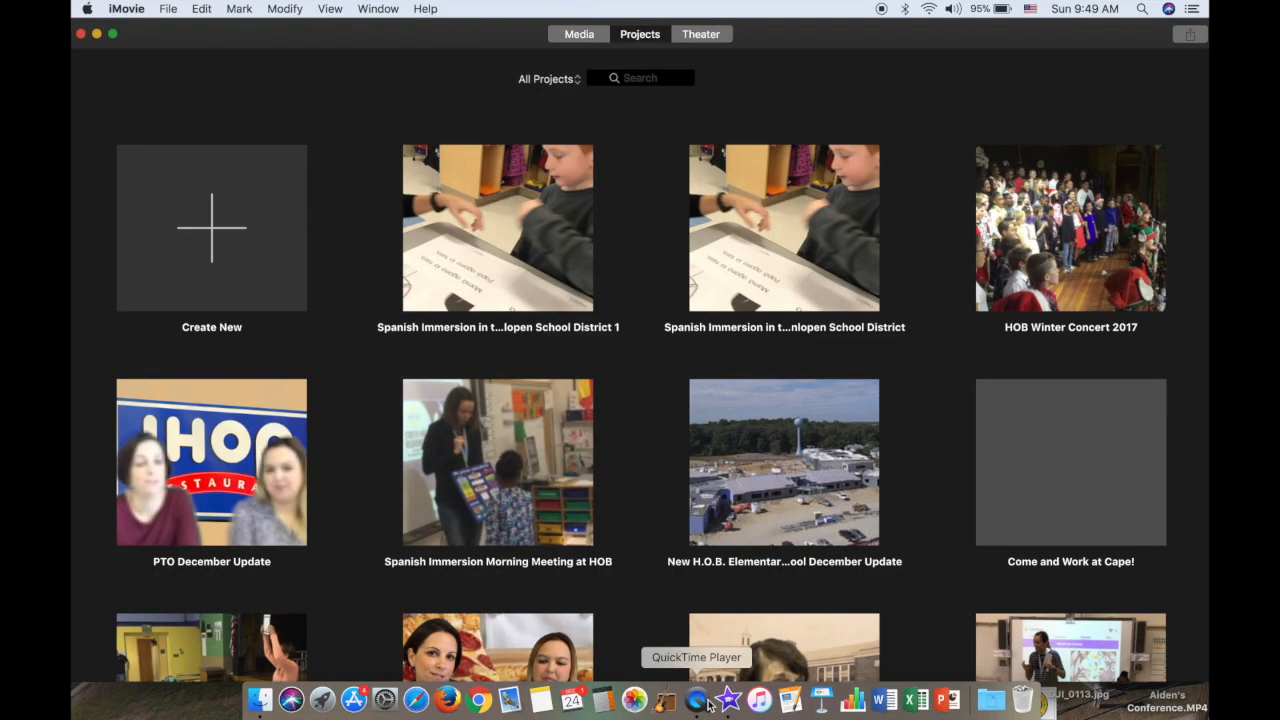
pyautogui.moveTo(546, 486)
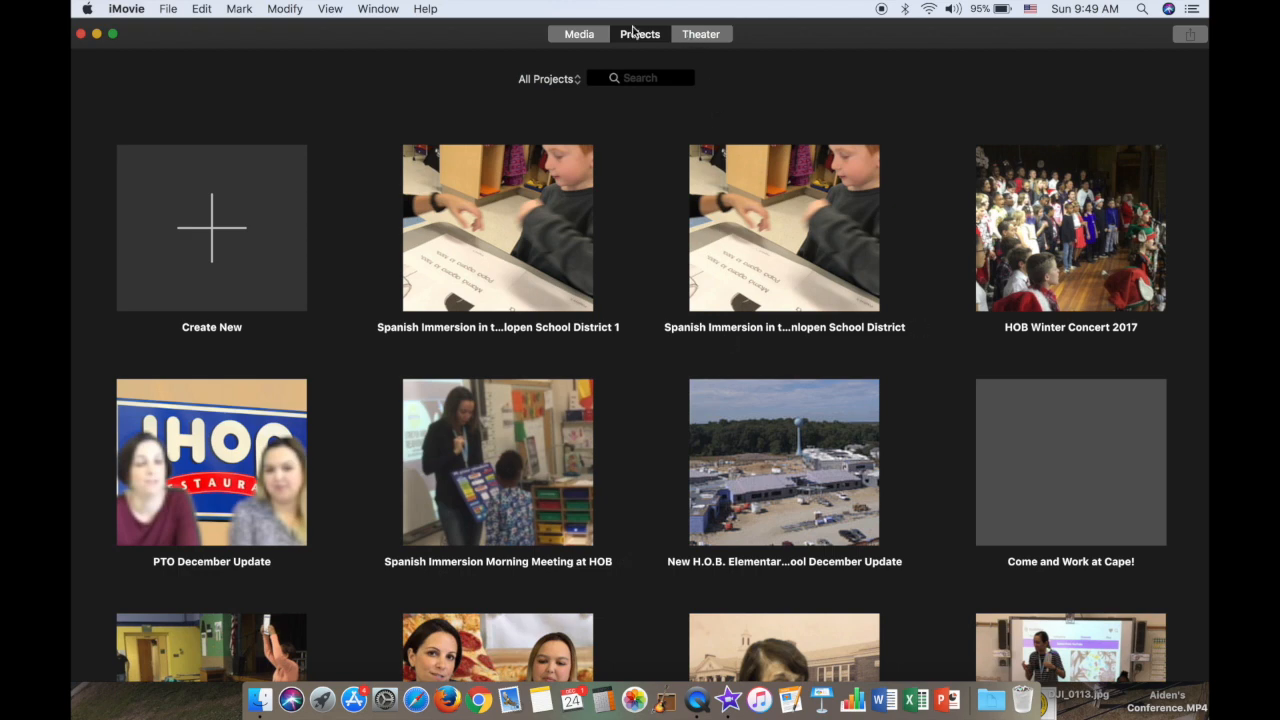
pyautogui.moveTo(650, 56)
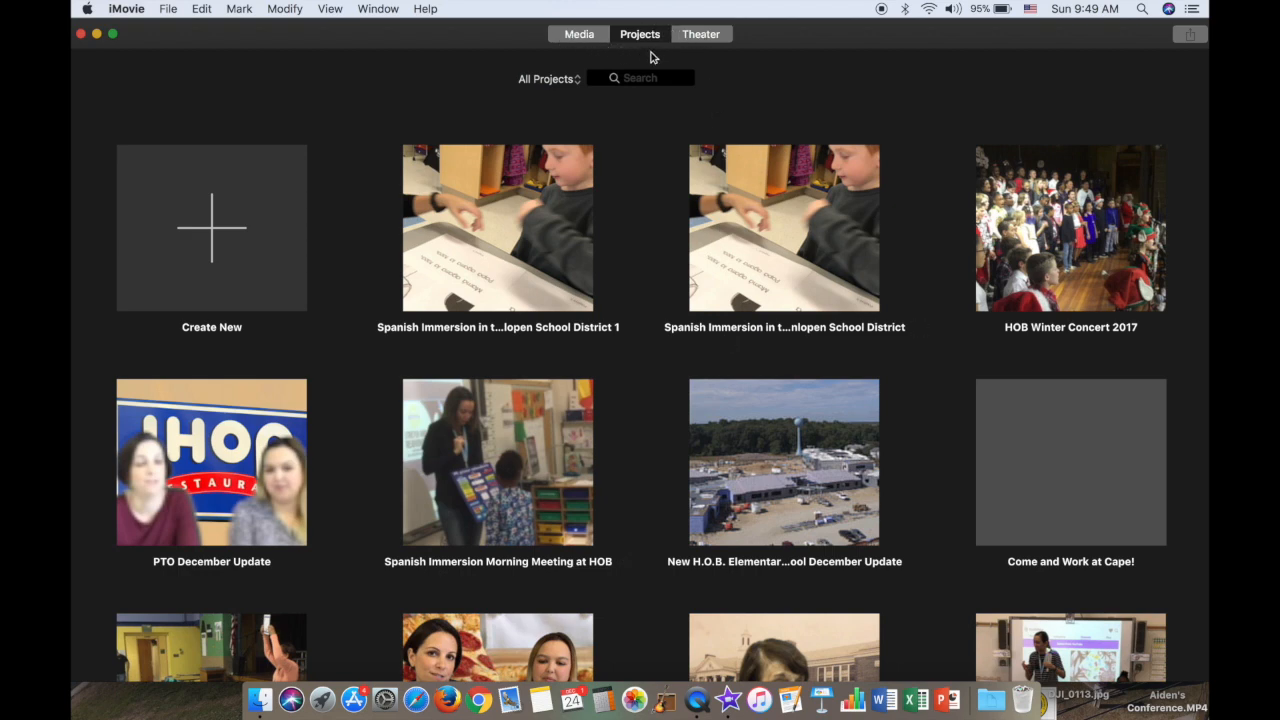
# - Begin creating a new project from the Projects view via Create New
pyautogui.click(700, 32)
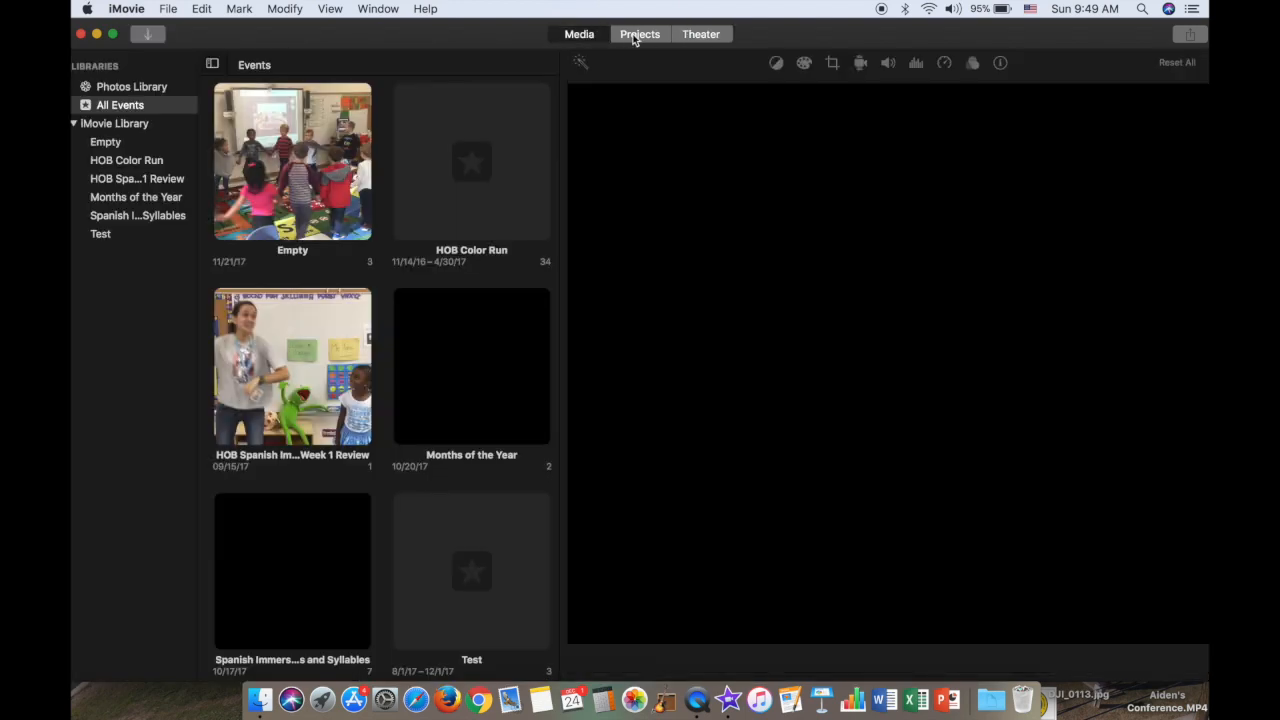
pyautogui.click(640, 34)
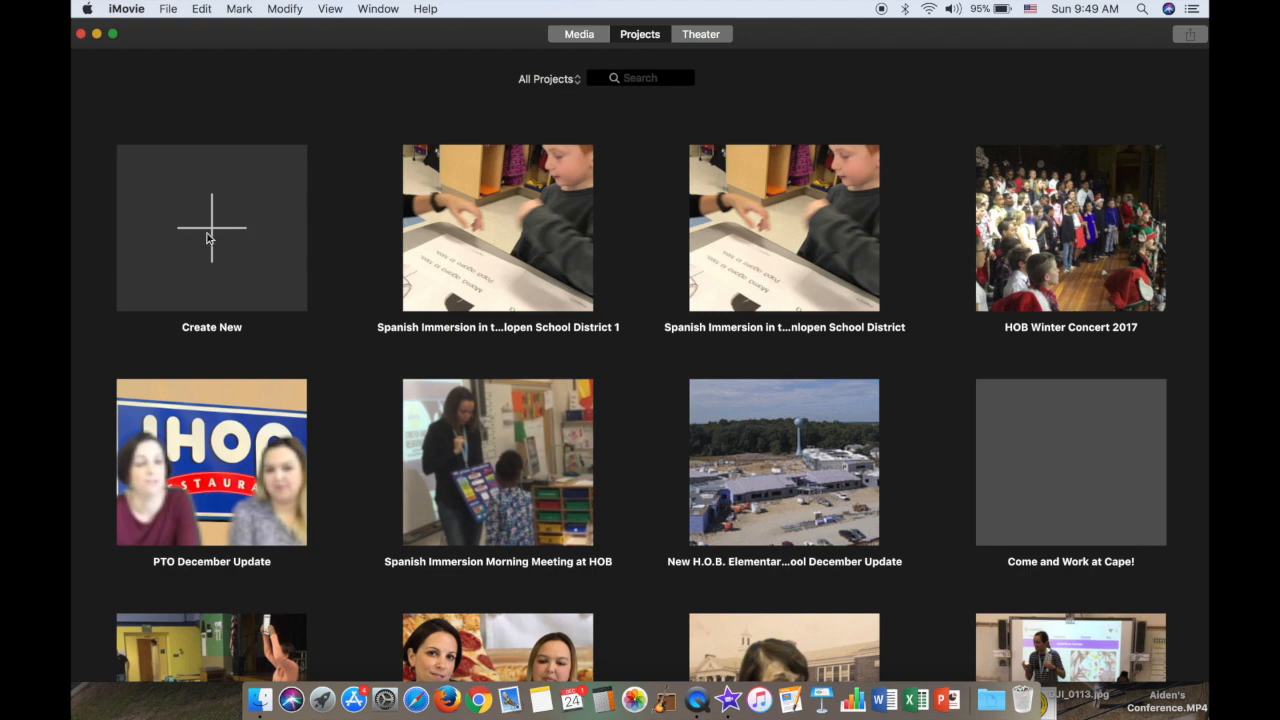
pyautogui.click(212, 228)
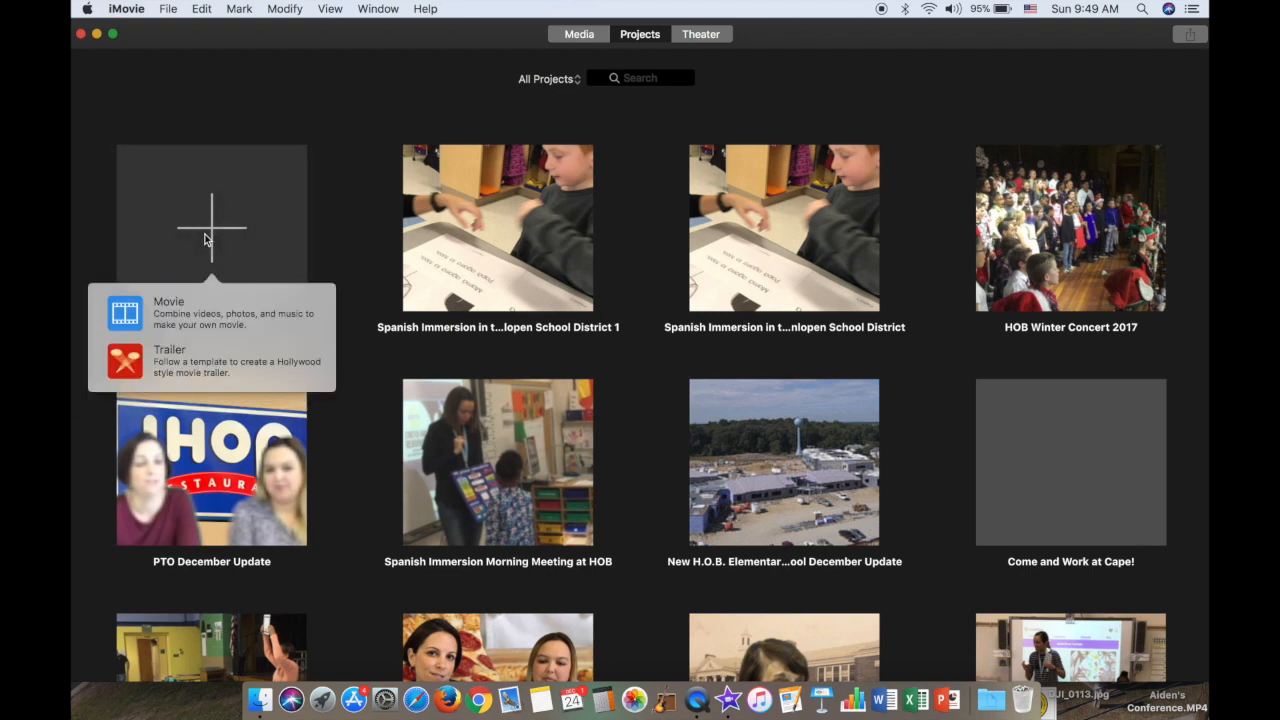
pyautogui.moveTo(150, 312)
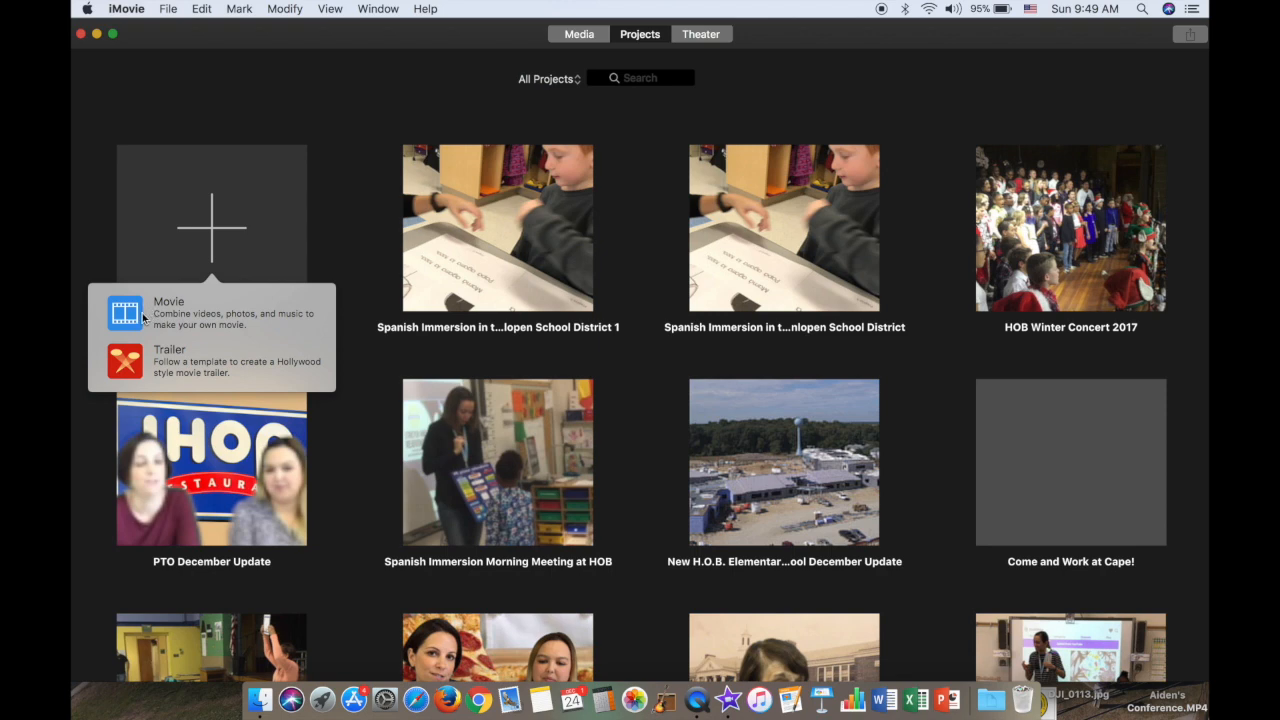
pyautogui.moveTo(140, 370)
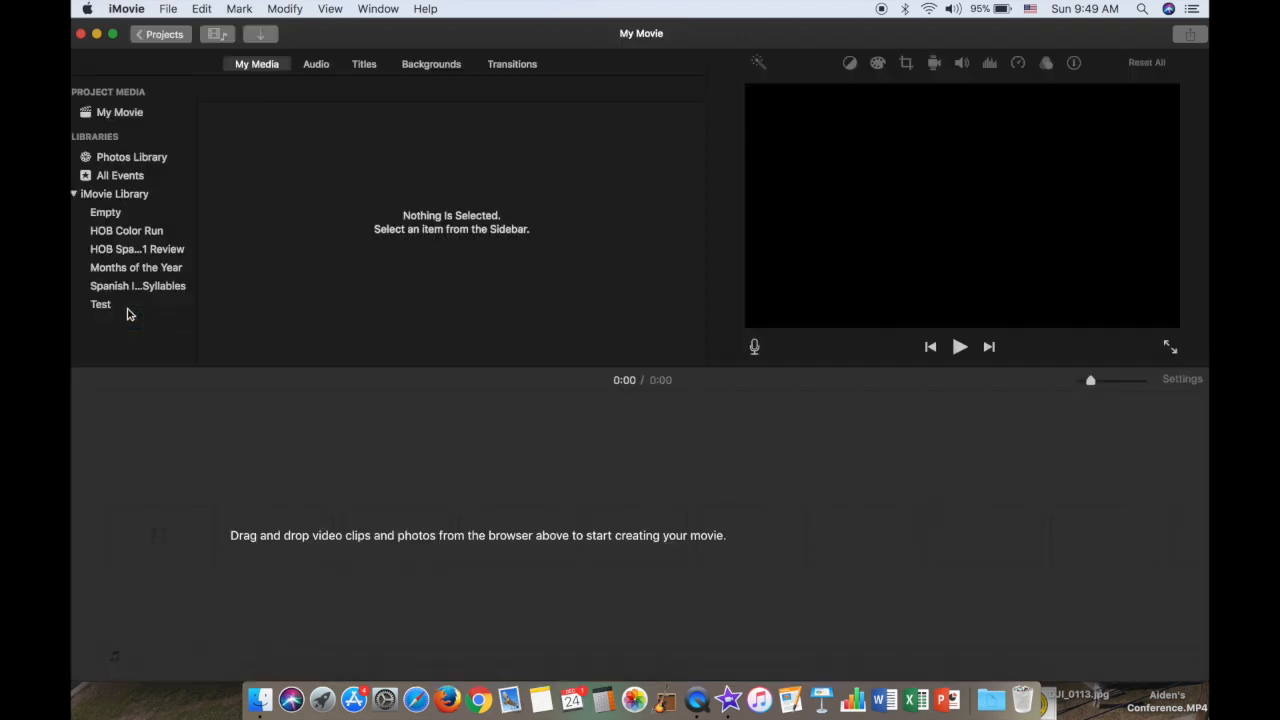
pyautogui.moveTo(304, 252)
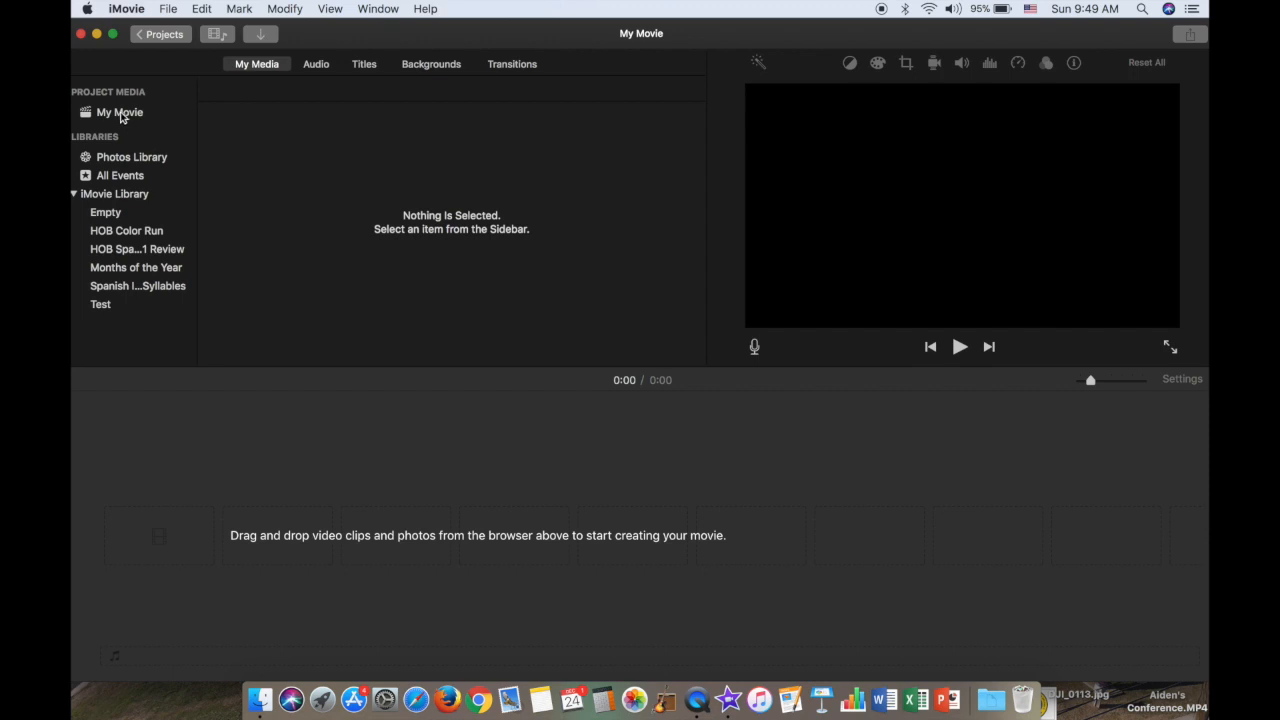
# - Show the My Movie project's empty media area from the sidebar
pyautogui.click(120, 112)
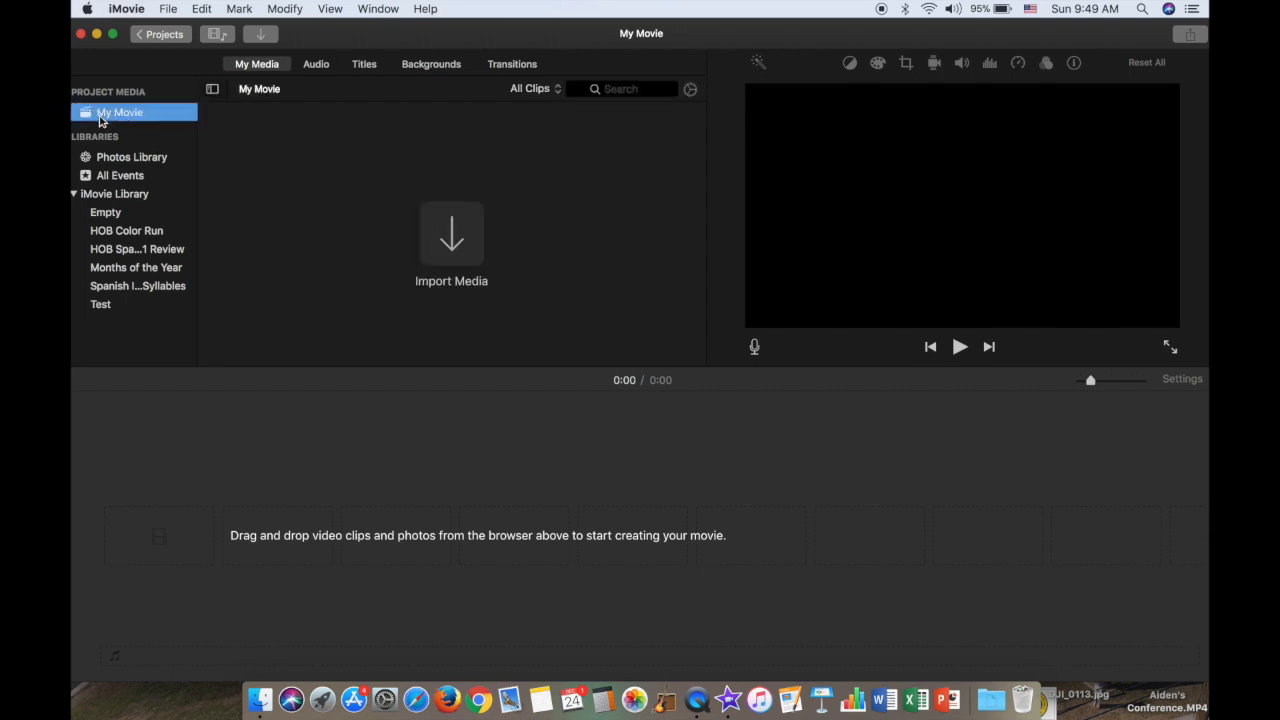
pyautogui.moveTo(332, 152)
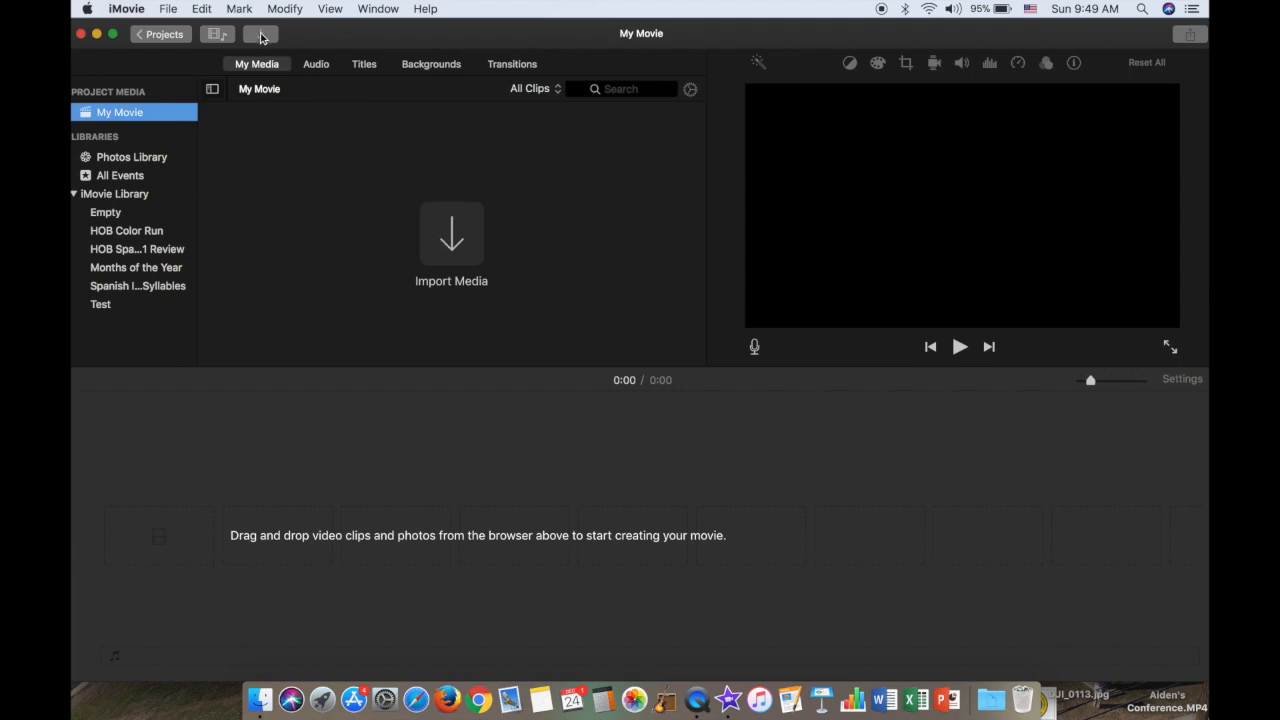
pyautogui.moveTo(262, 36)
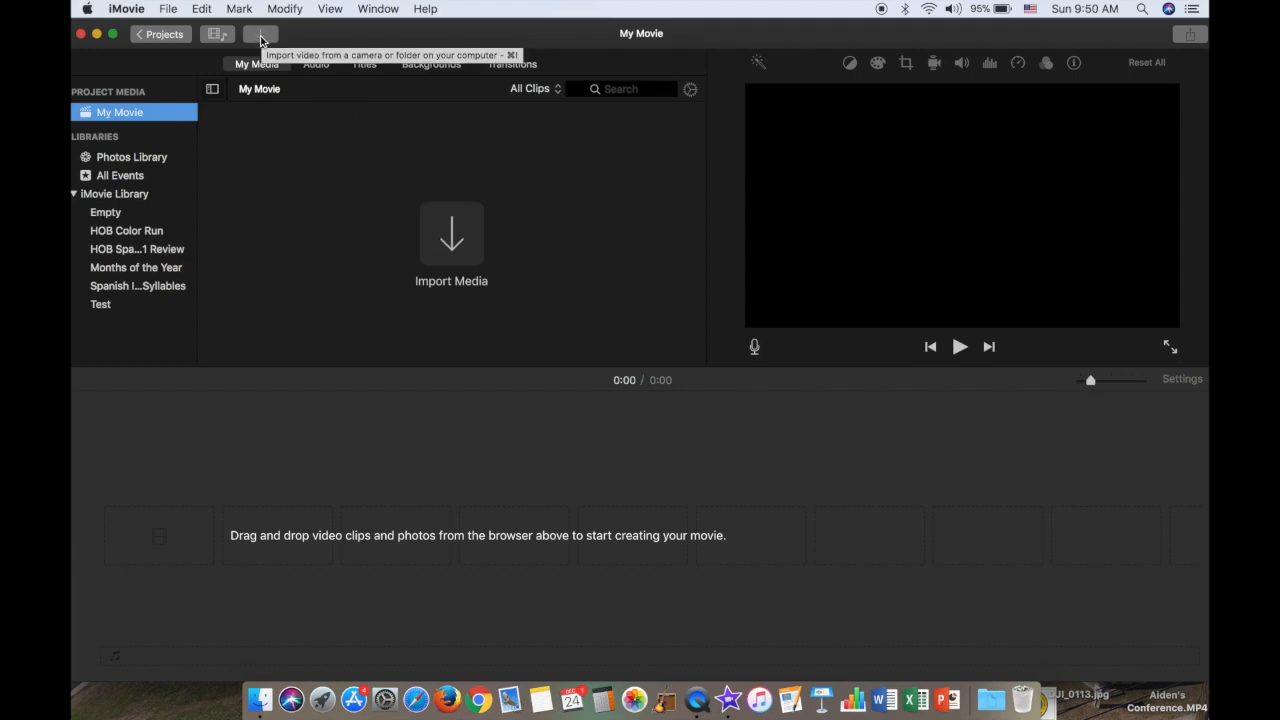
# - Bring up the import window with the FaceTime HD Camera live feed and start recording
pyautogui.click(260, 34)
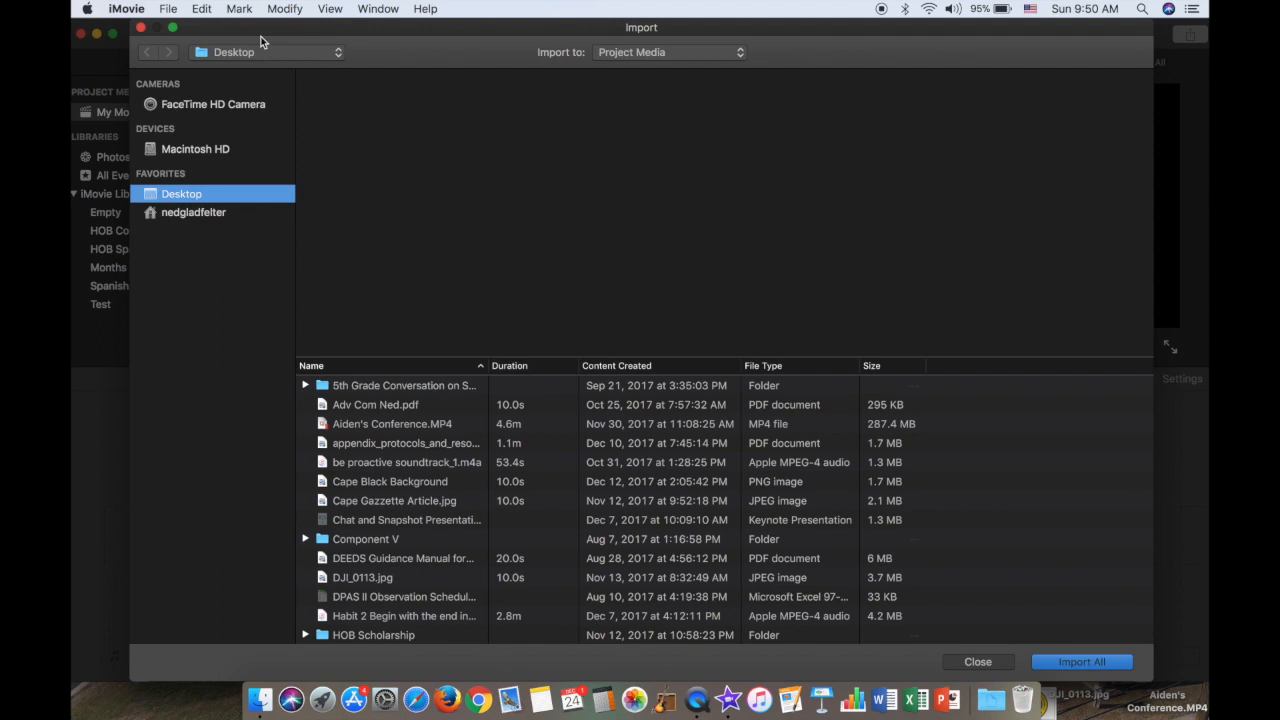
pyautogui.moveTo(240, 138)
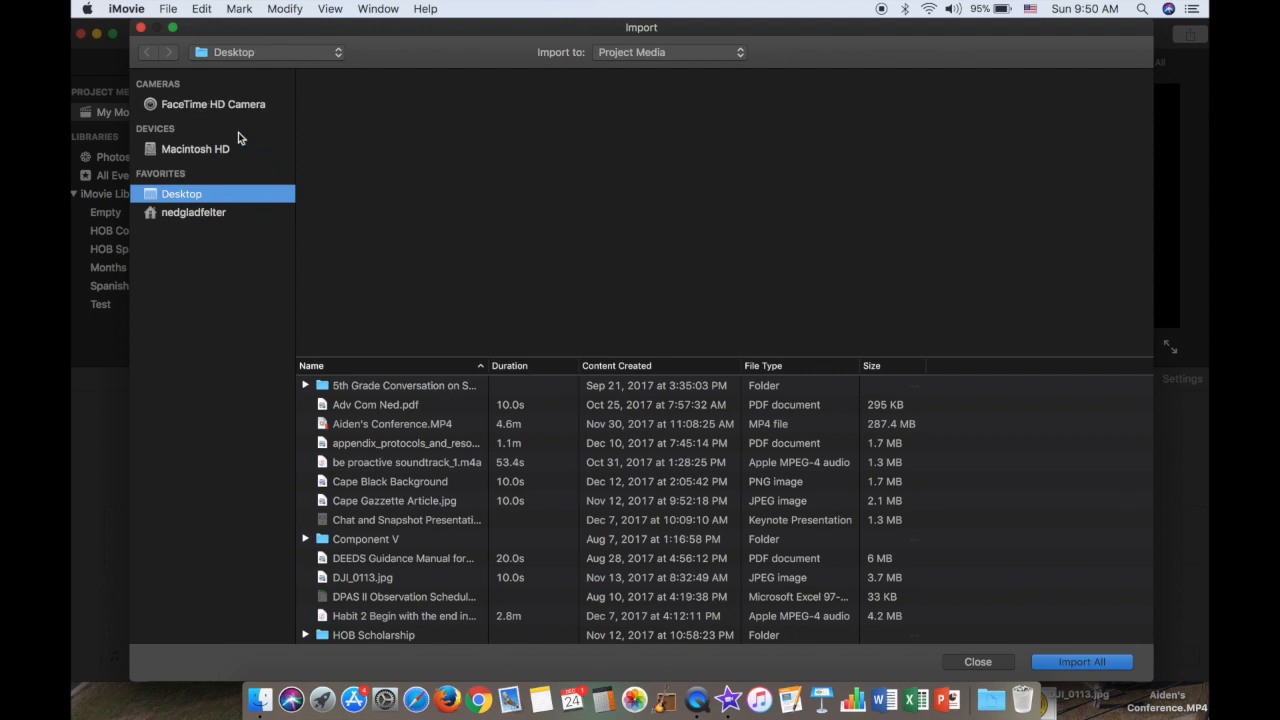
pyautogui.click(212, 104)
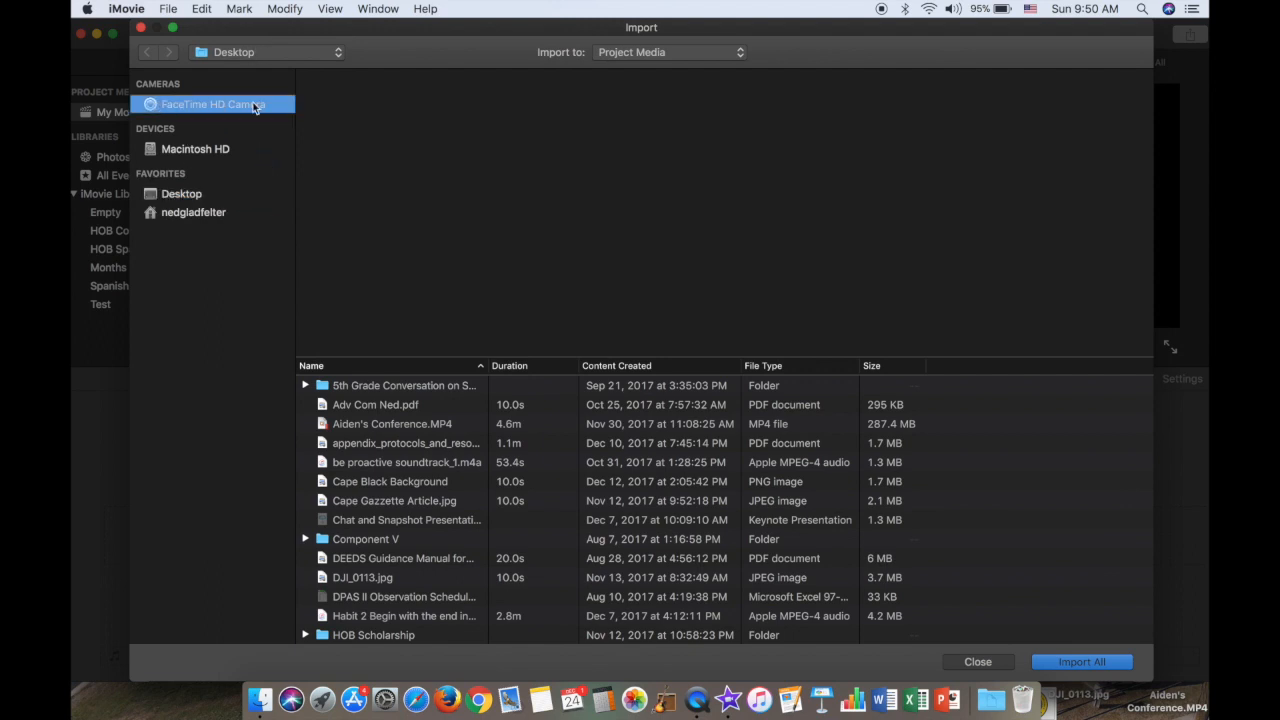
pyautogui.click(212, 104)
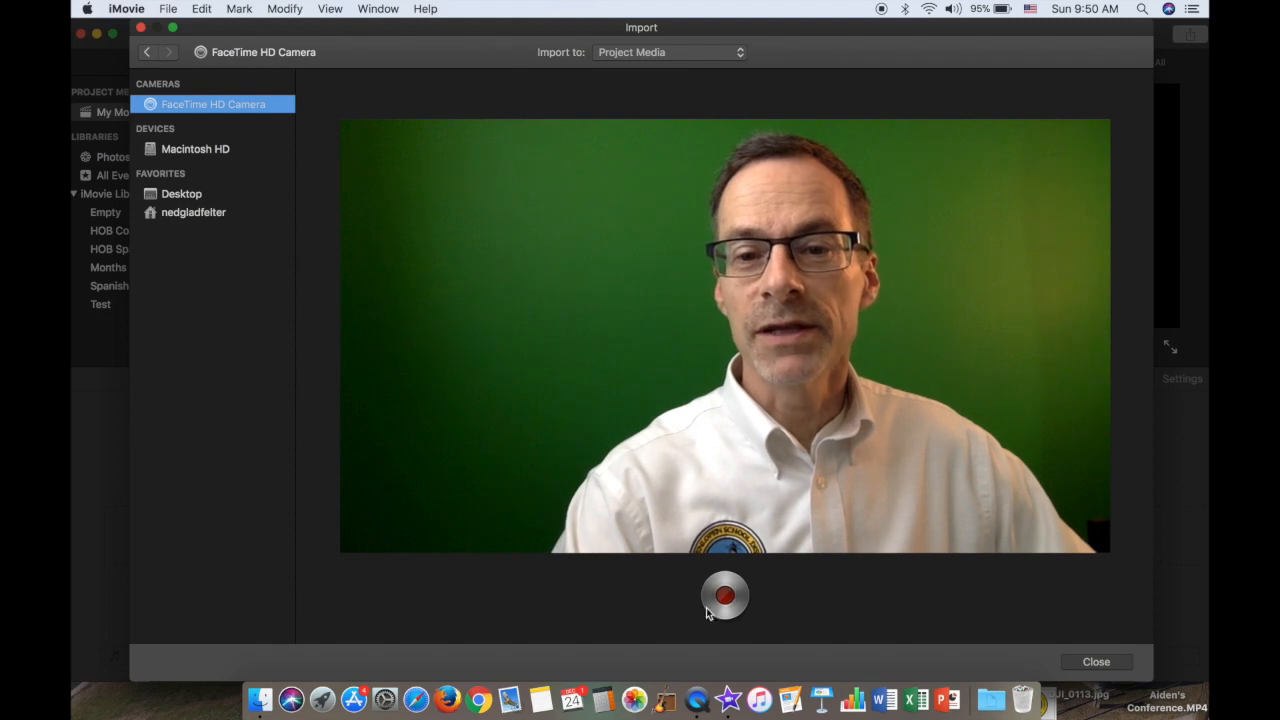
pyautogui.moveTo(724, 596)
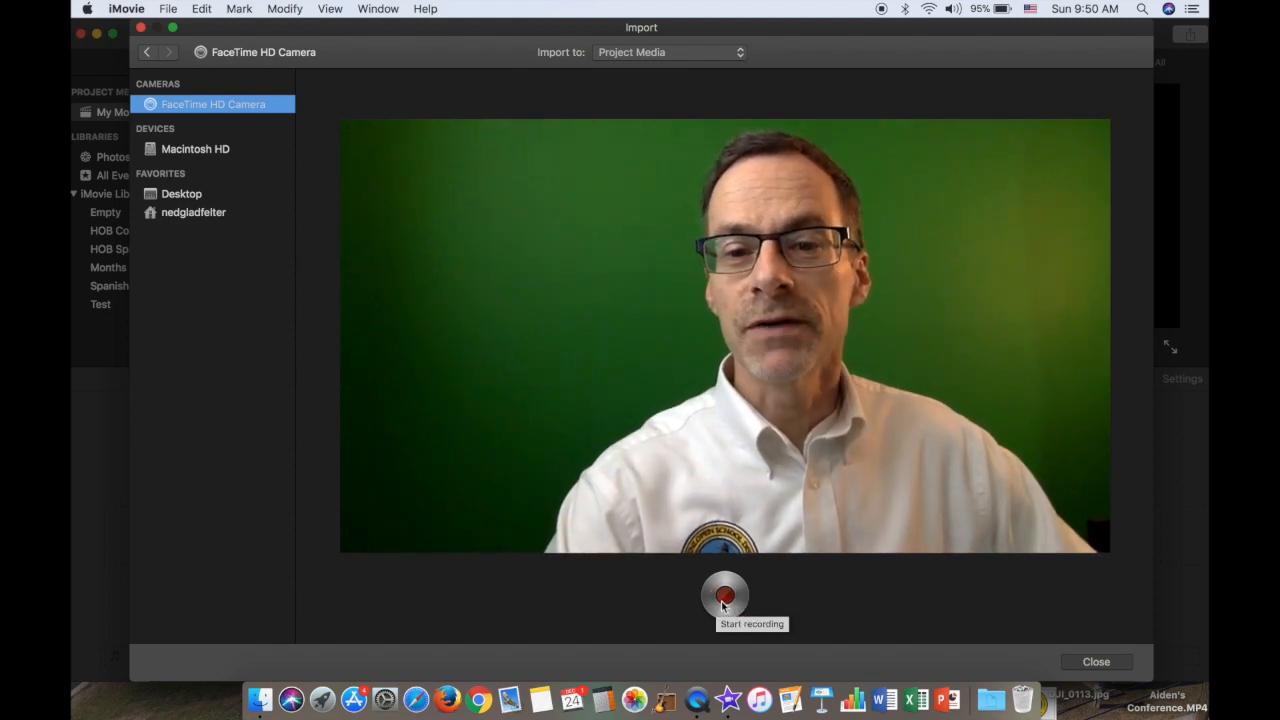
pyautogui.click(724, 596)
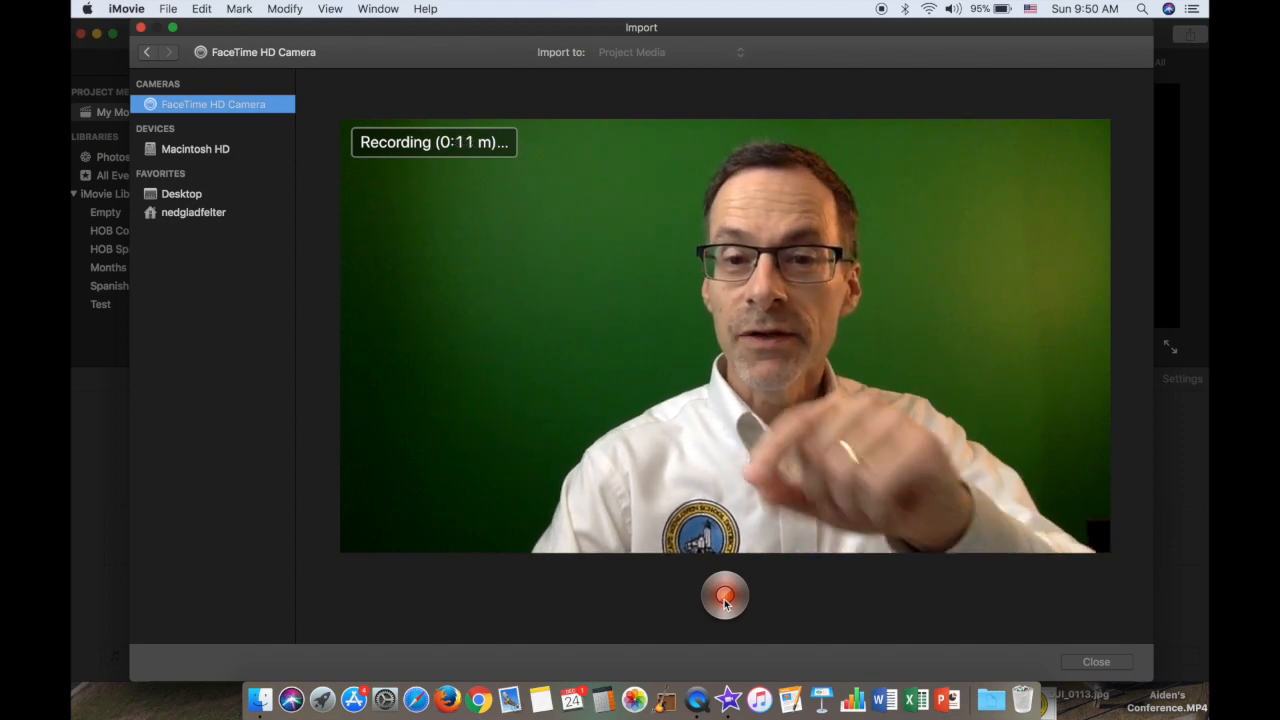
# - Stop the webcam recording so the clip is captured into project media
pyautogui.click(724, 596)
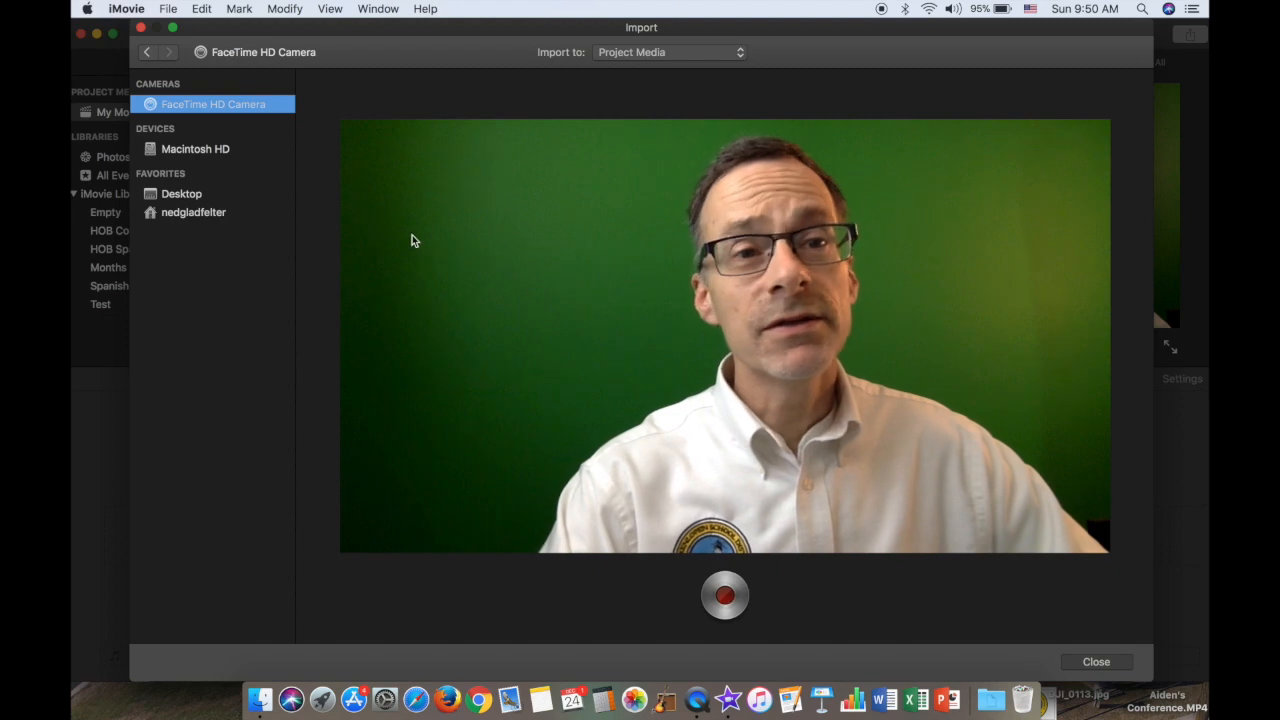
pyautogui.moveTo(328, 76)
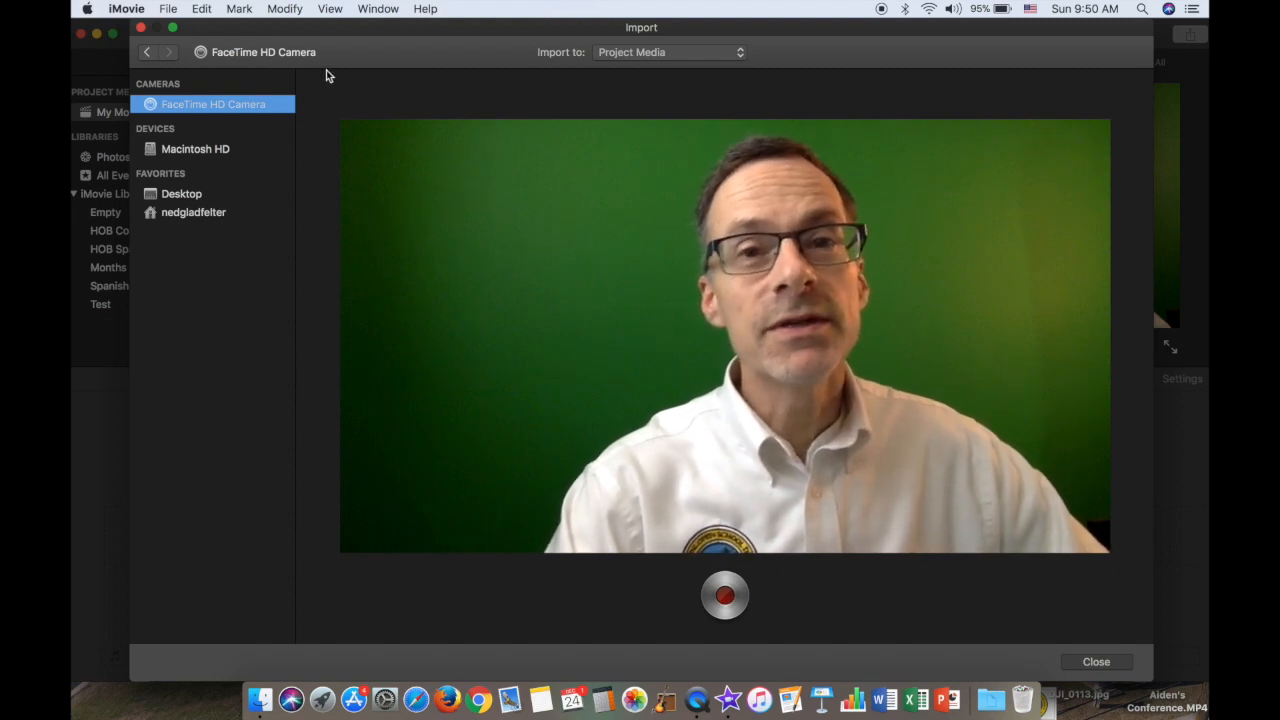
# - Close the import window, select the new webcam clip and preview it in the viewer
pyautogui.click(1096, 660)
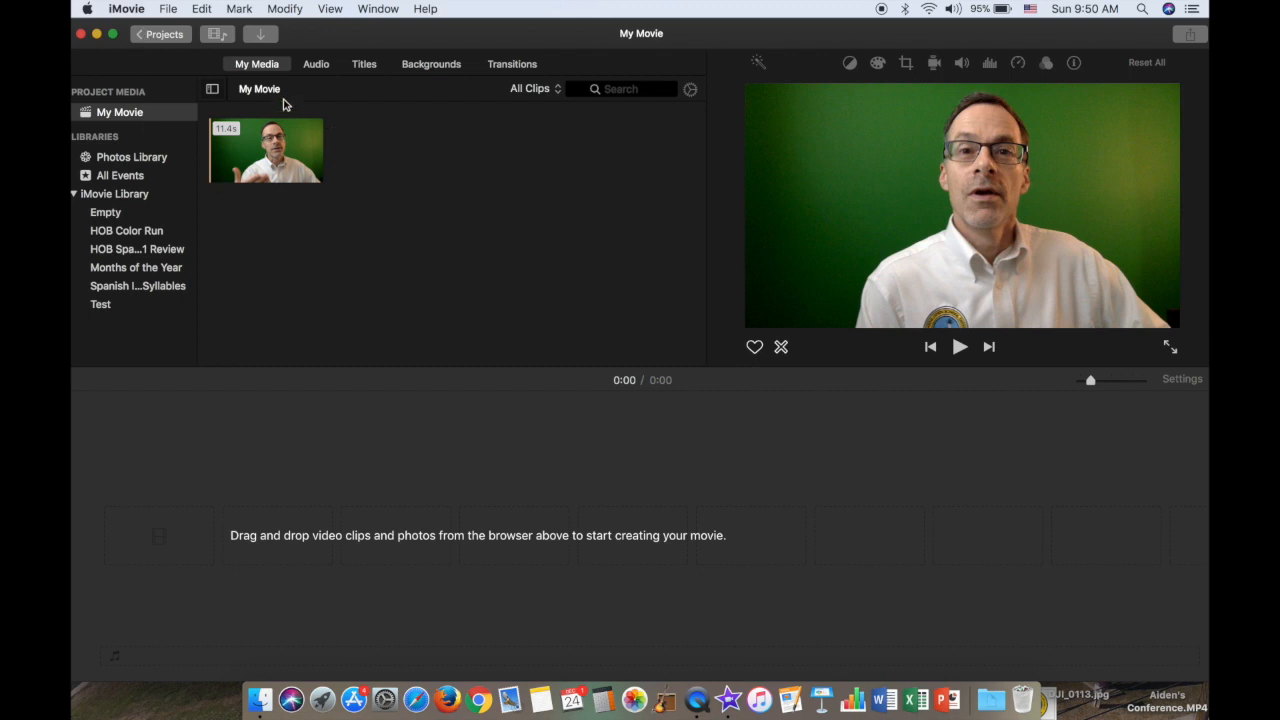
pyautogui.moveTo(210, 172)
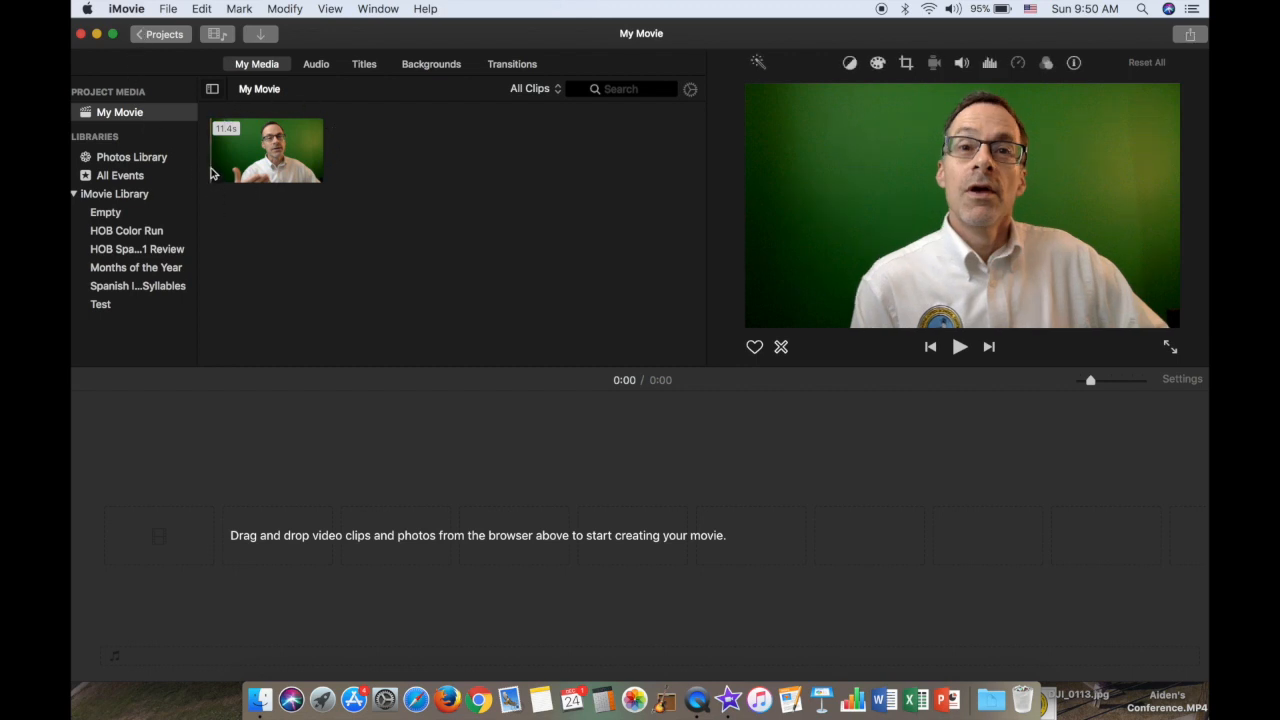
pyautogui.click(268, 150)
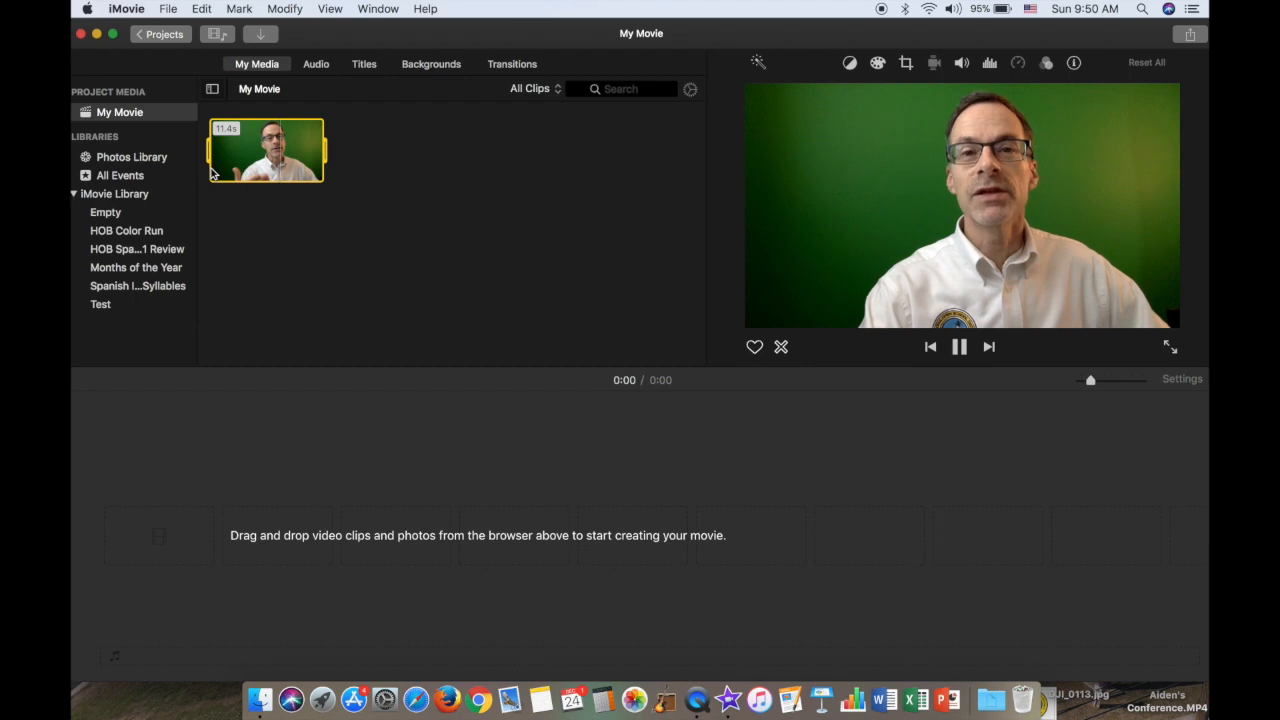
pyautogui.click(956, 346)
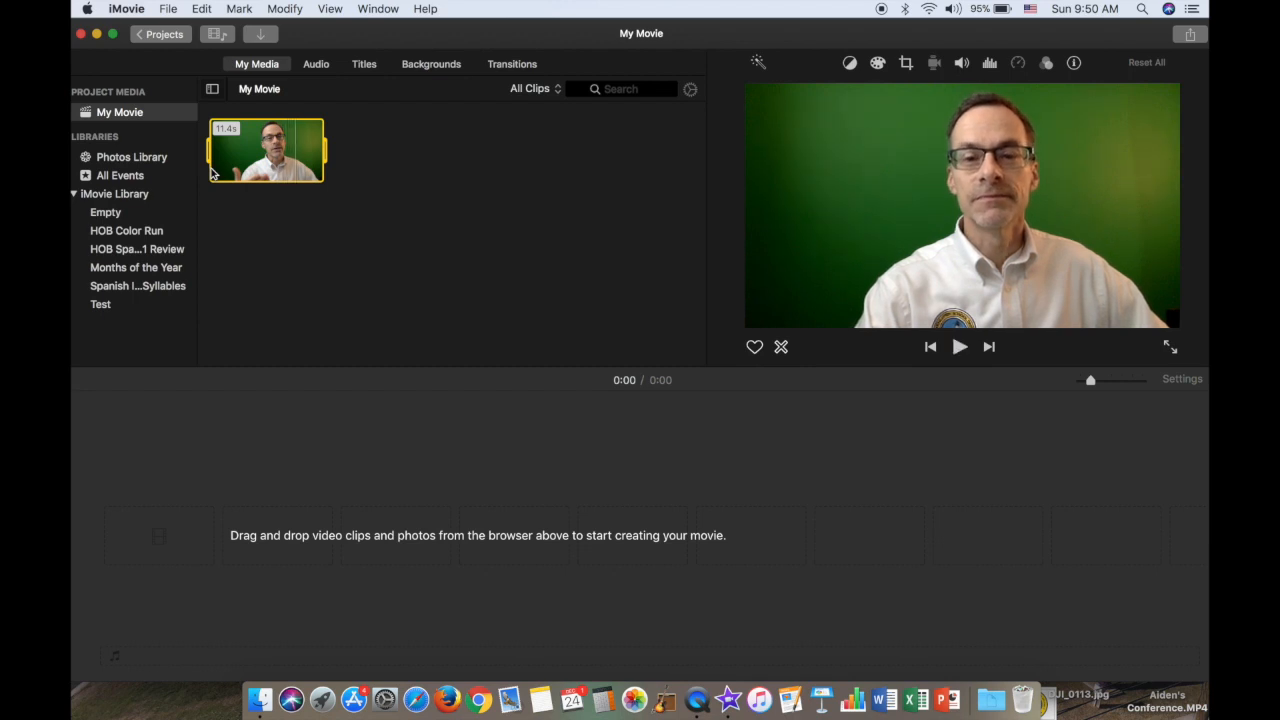
pyautogui.moveTo(480, 224)
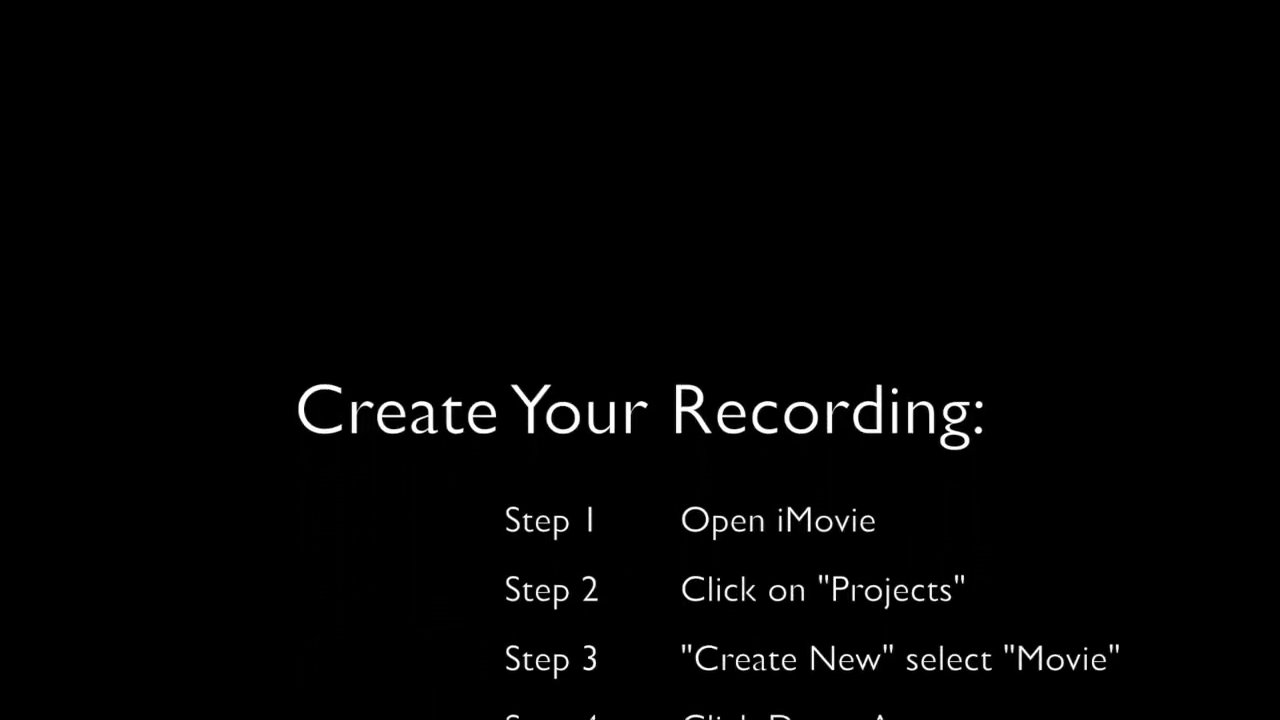
# - Scroll to the 'Create Your Recording' summary slide listing the webcam recording steps
pyautogui.scroll(3)
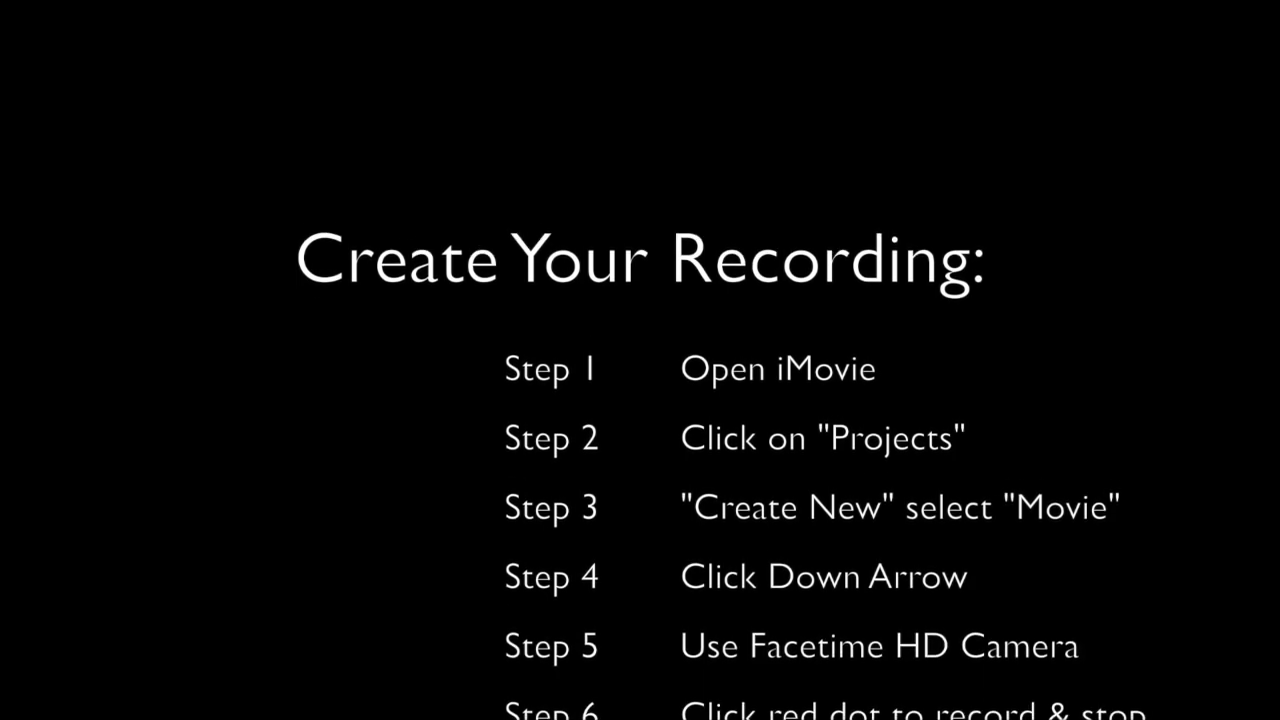